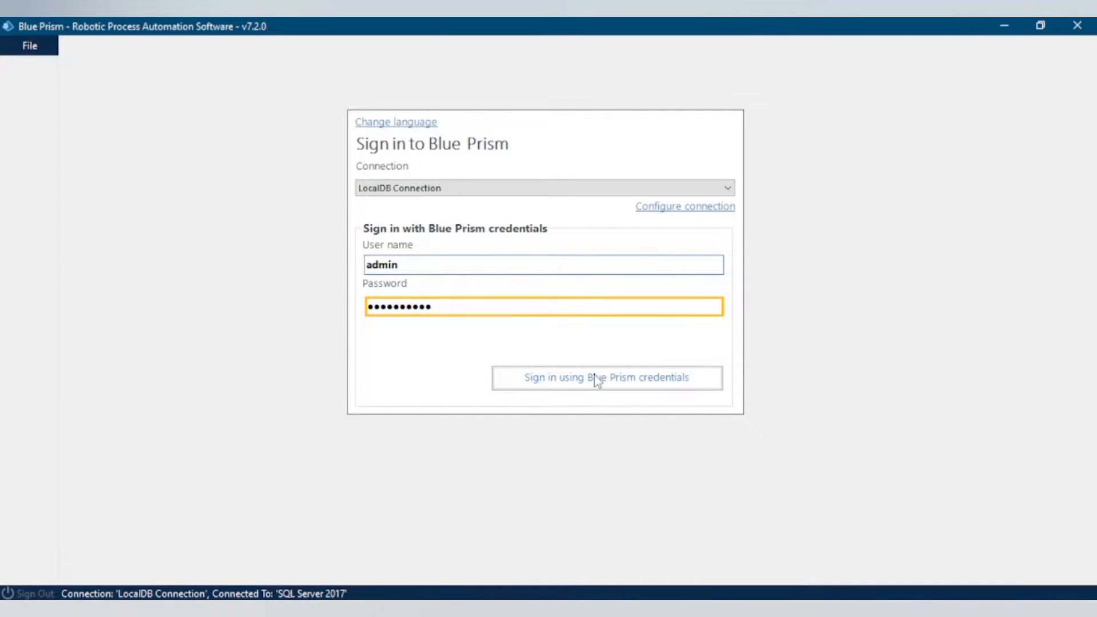
# - Sign in with the entered Blue Prism admin credentials to reach the Activate Blue Prism dialog
pyautogui.click(606, 377)
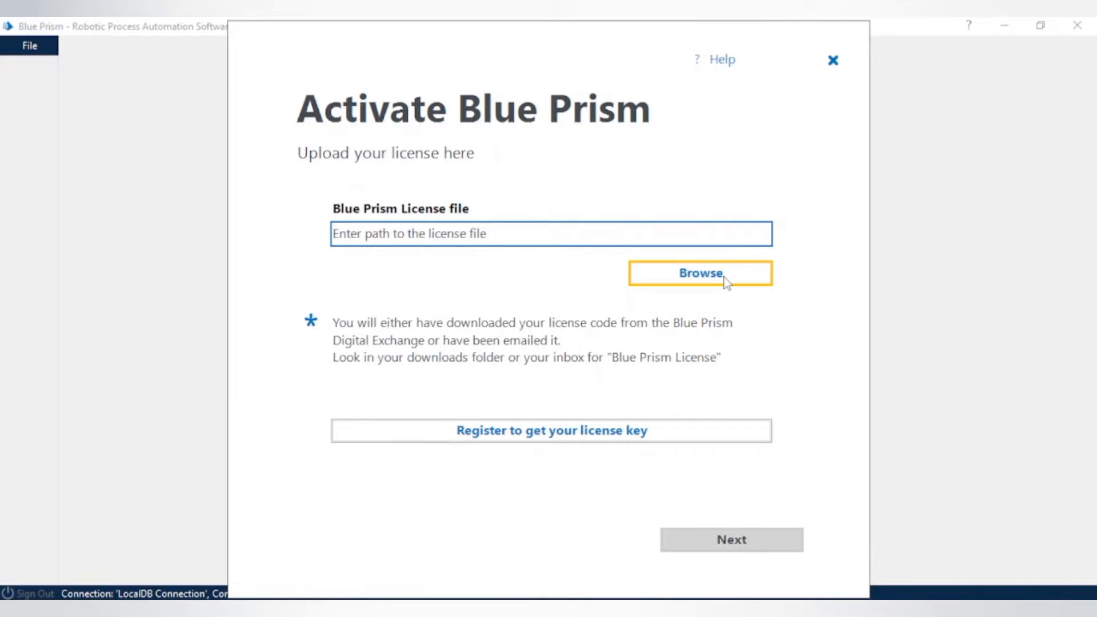
# - Select KTS.lic from the Downloads folder as the license file to activate
pyautogui.click(700, 273)
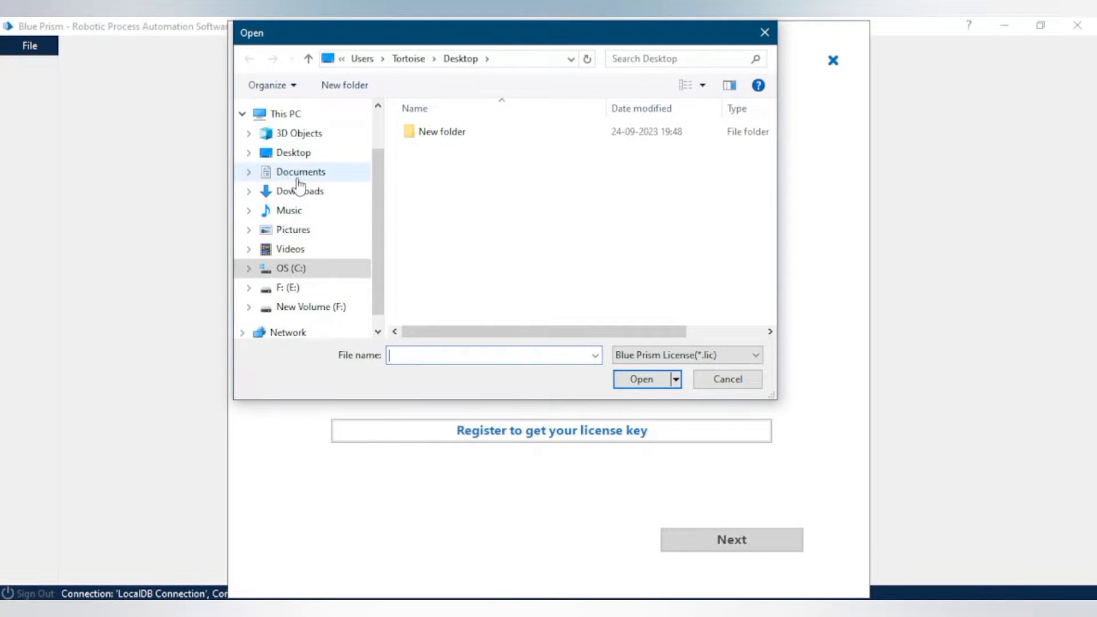
pyautogui.click(300, 192)
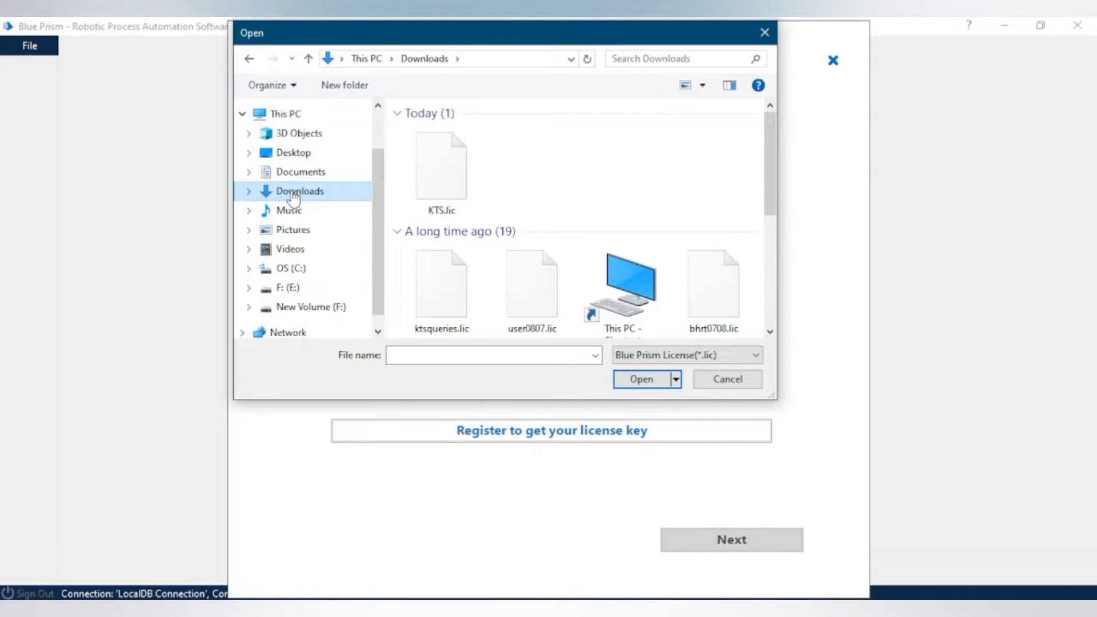
pyautogui.click(441, 164)
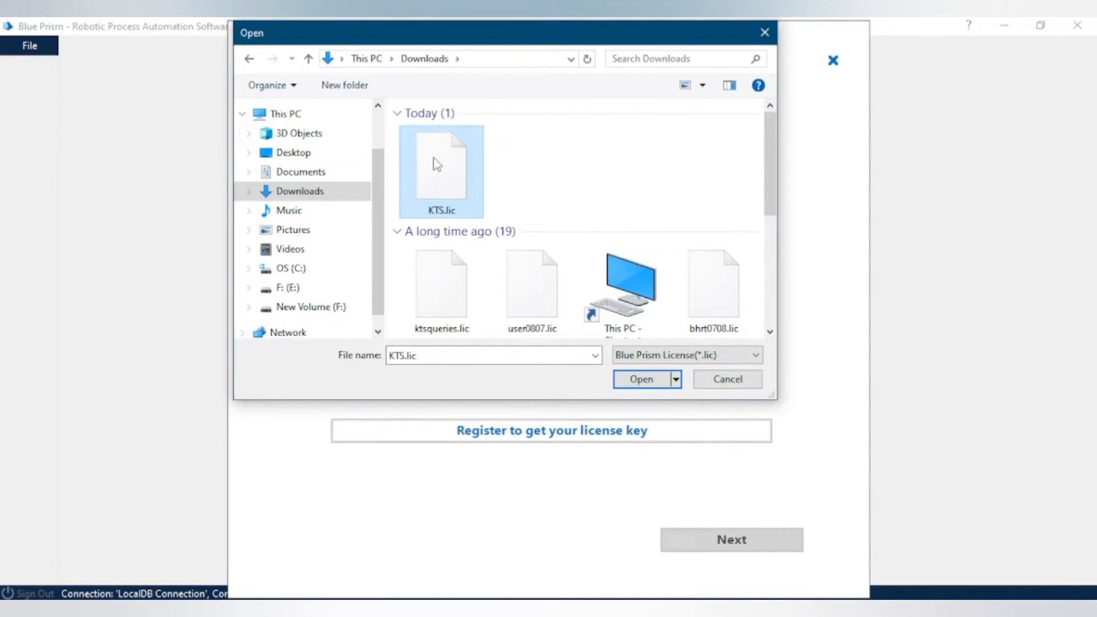
pyautogui.click(640, 378)
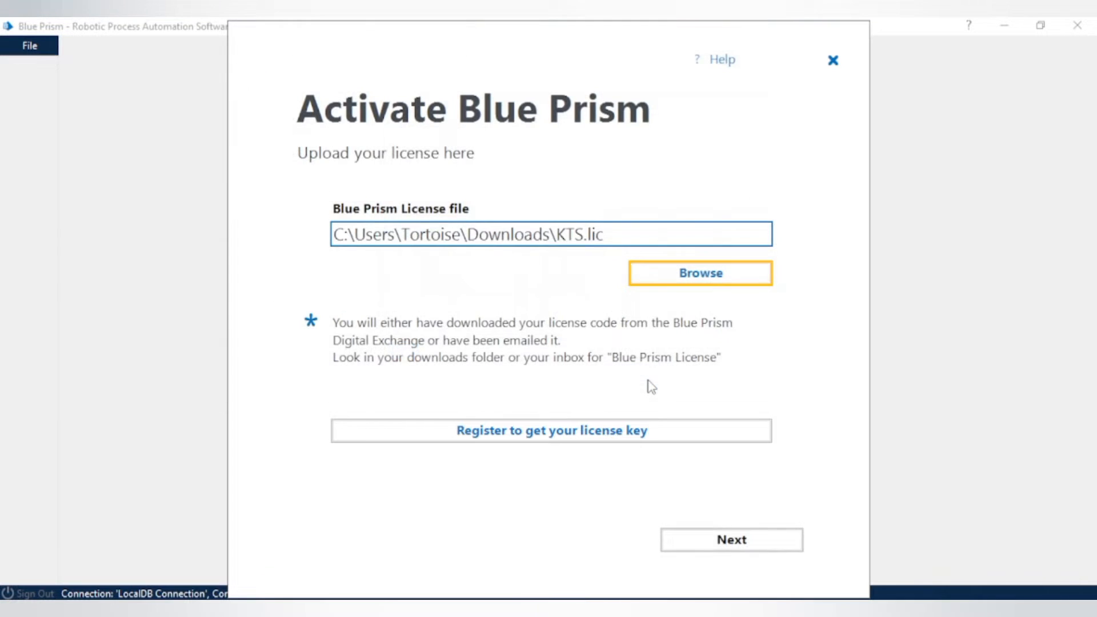
pyautogui.moveTo(712, 548)
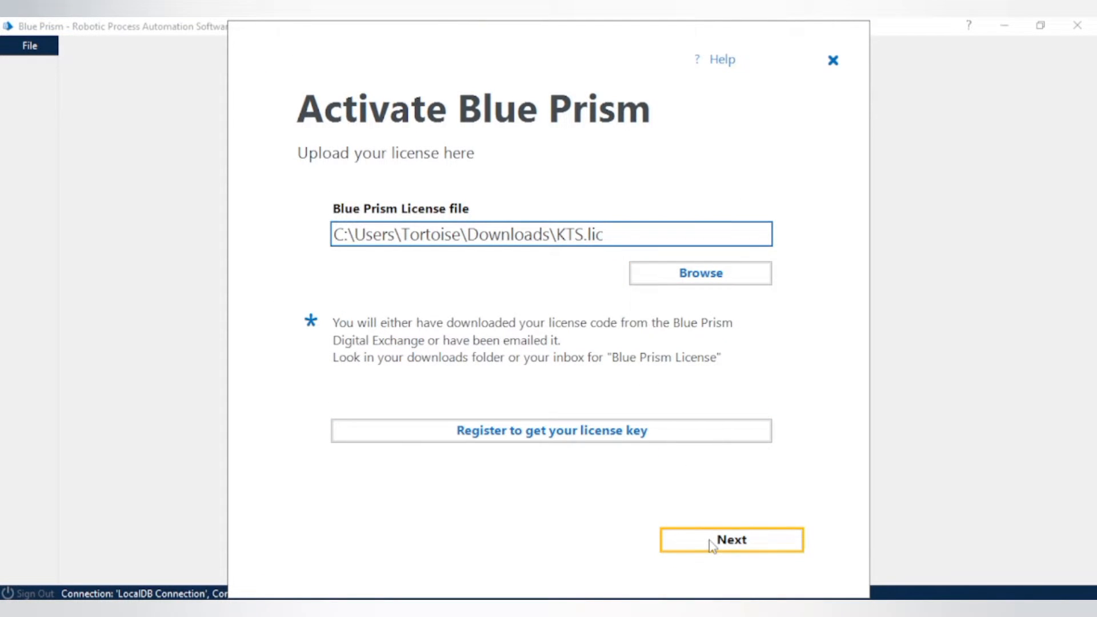
# - Activate the KTS license, finish the All set up wizard and sign in again as admin
pyautogui.click(731, 539)
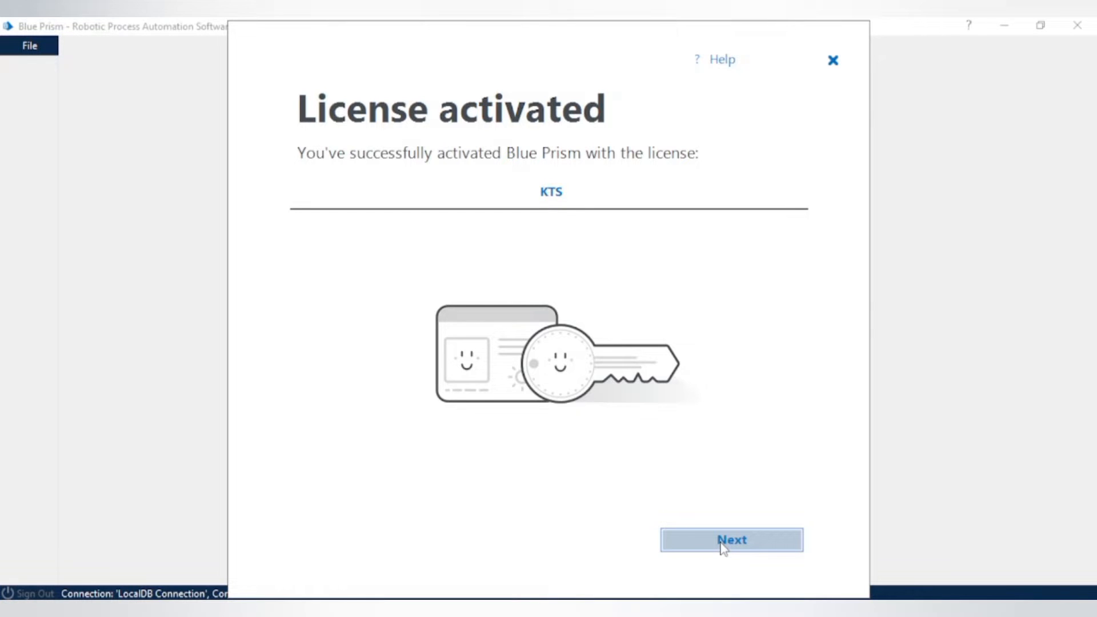
pyautogui.moveTo(718, 566)
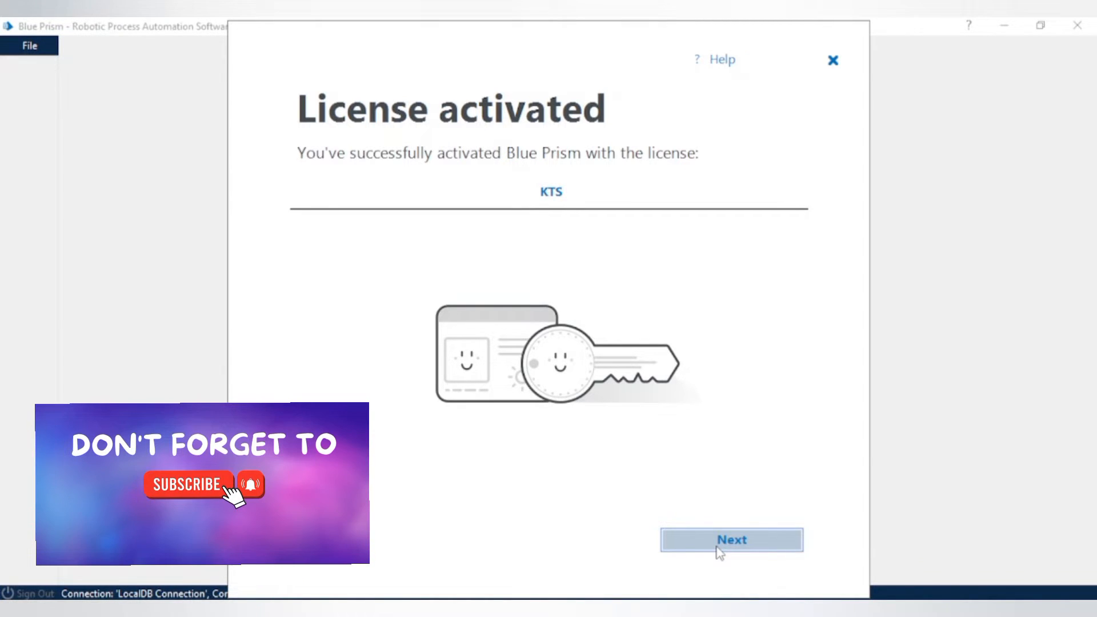
pyautogui.click(731, 539)
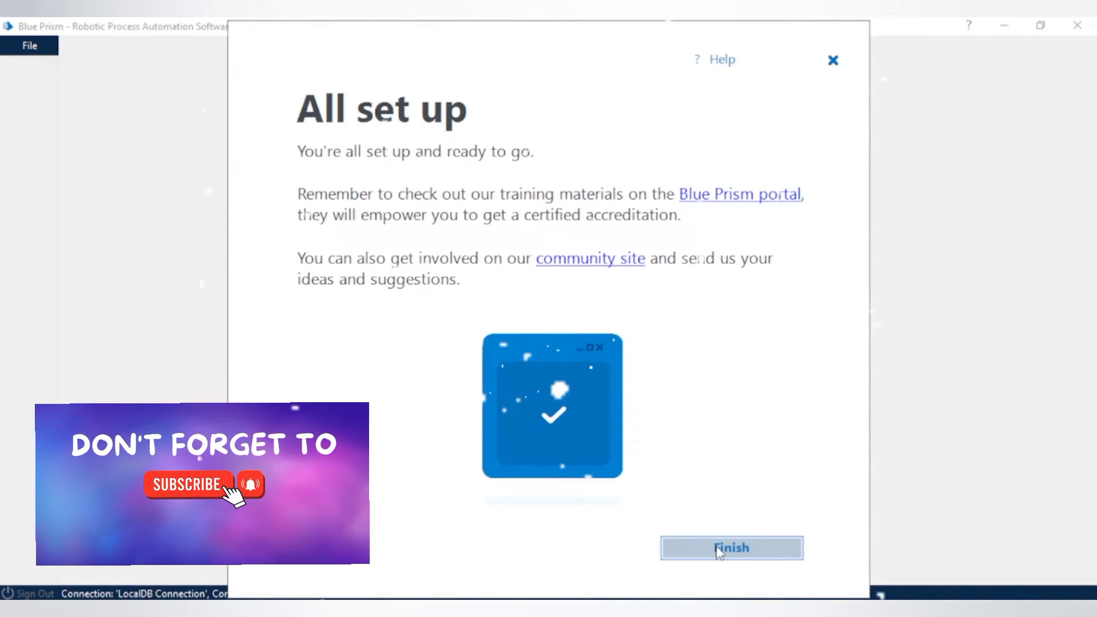
pyautogui.click(731, 549)
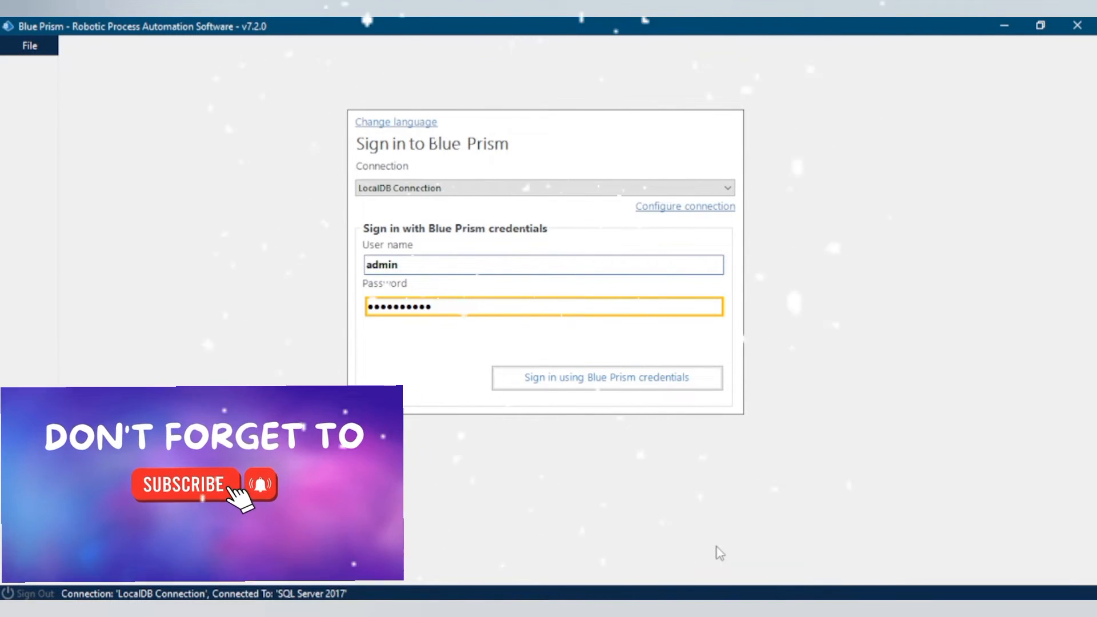
pyautogui.click(605, 377)
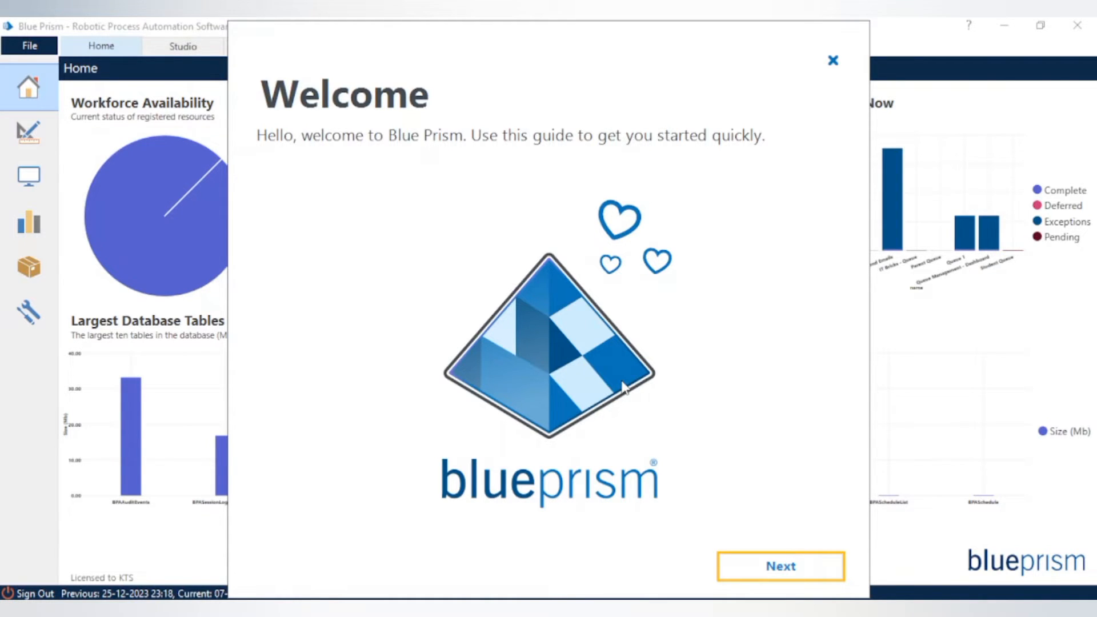
# - Advance through the Welcome and Studio guide pages to reach the Home dashboard
pyautogui.click(780, 566)
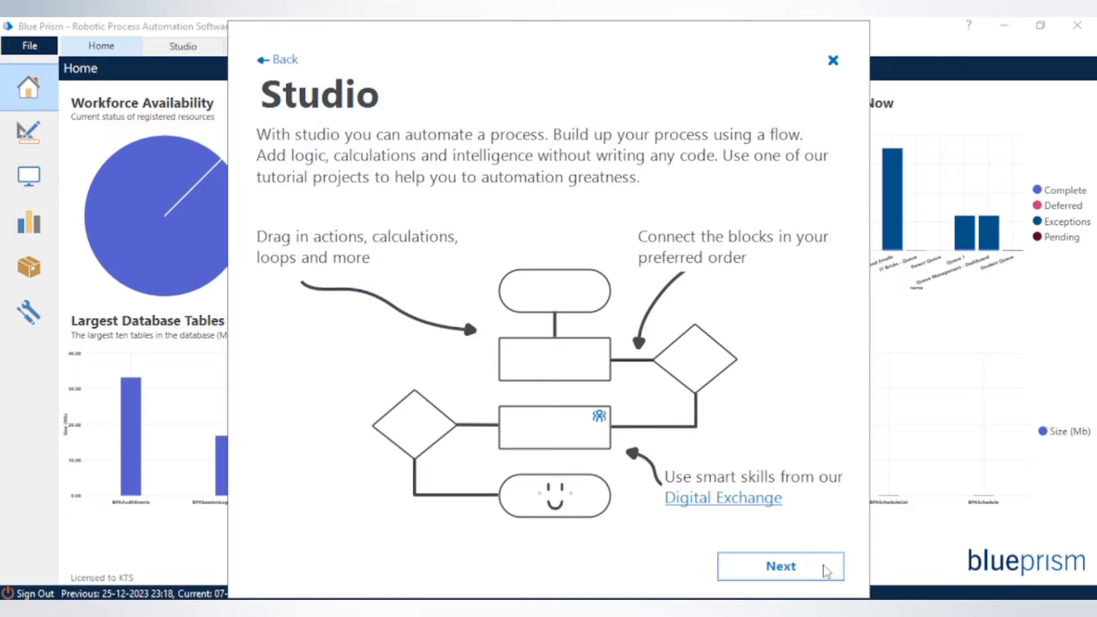
pyautogui.click(831, 59)
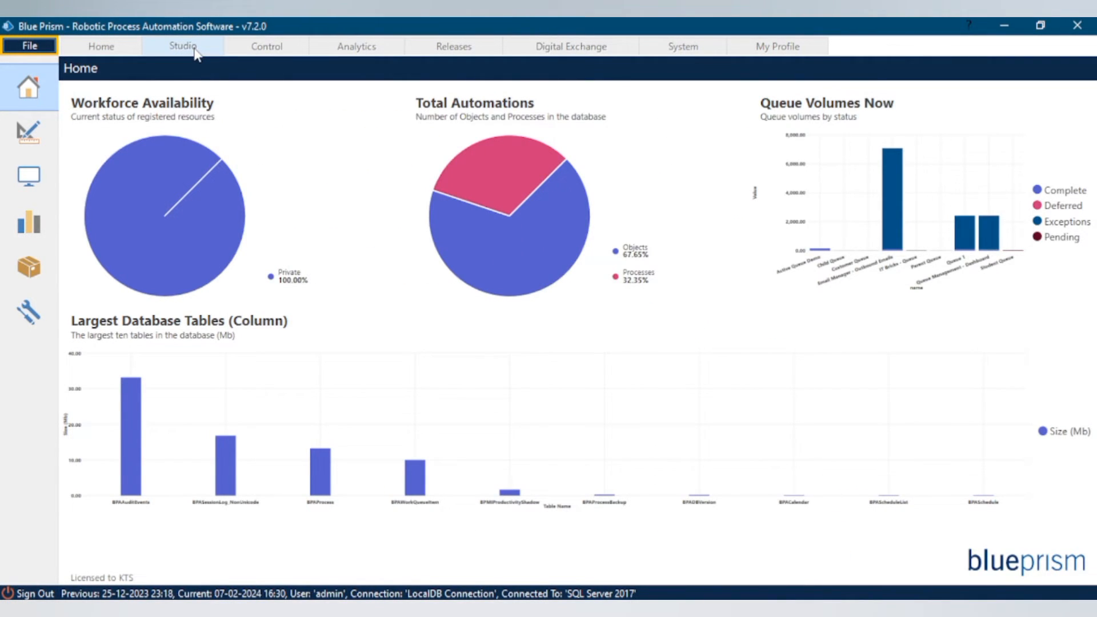
# - Browse the Studio process and object lists, then switch to the Control area
pyautogui.click(183, 46)
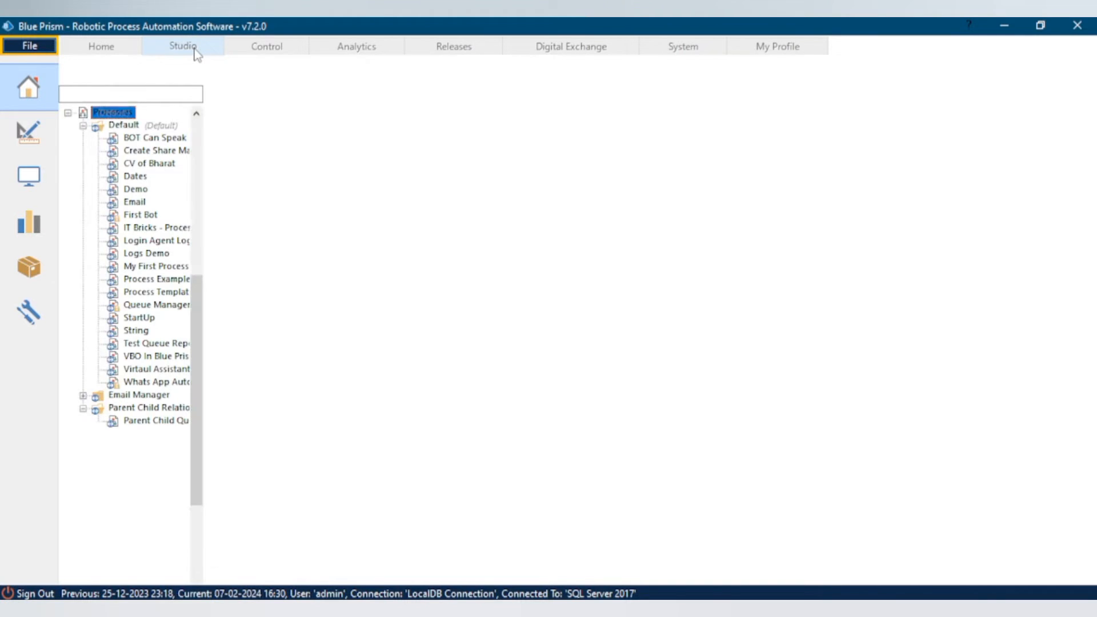
pyautogui.click(182, 46)
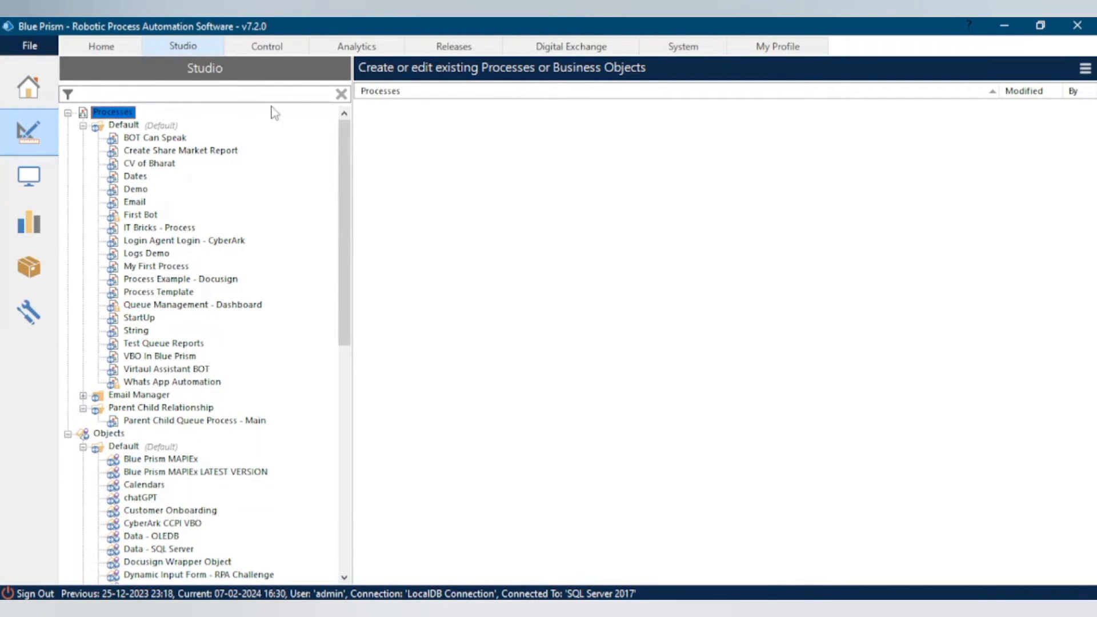
pyautogui.click(266, 62)
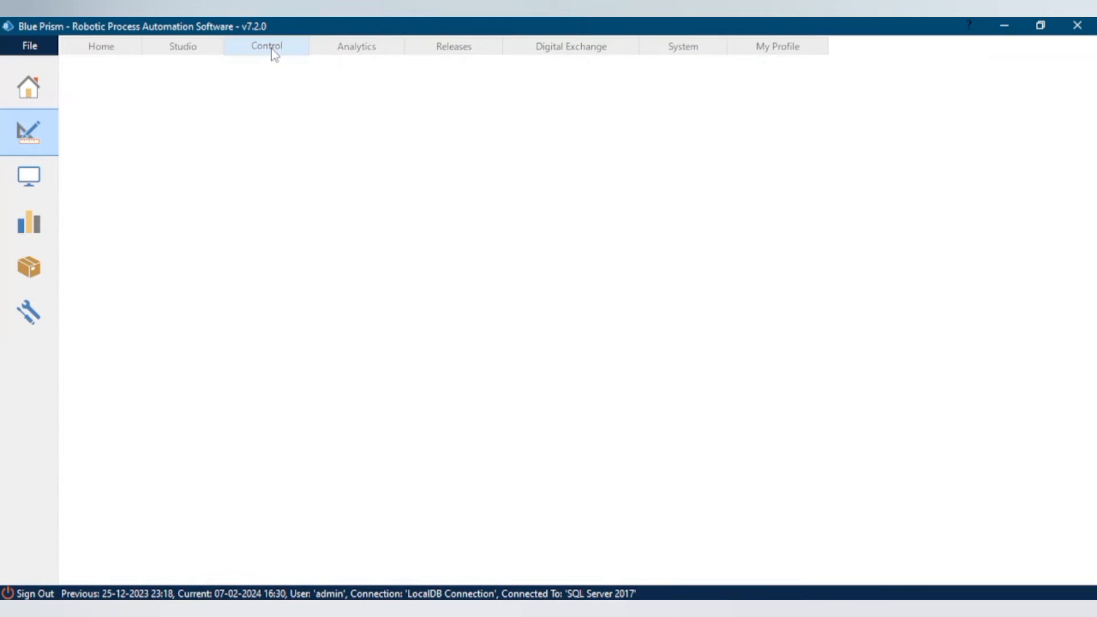
pyautogui.click(266, 46)
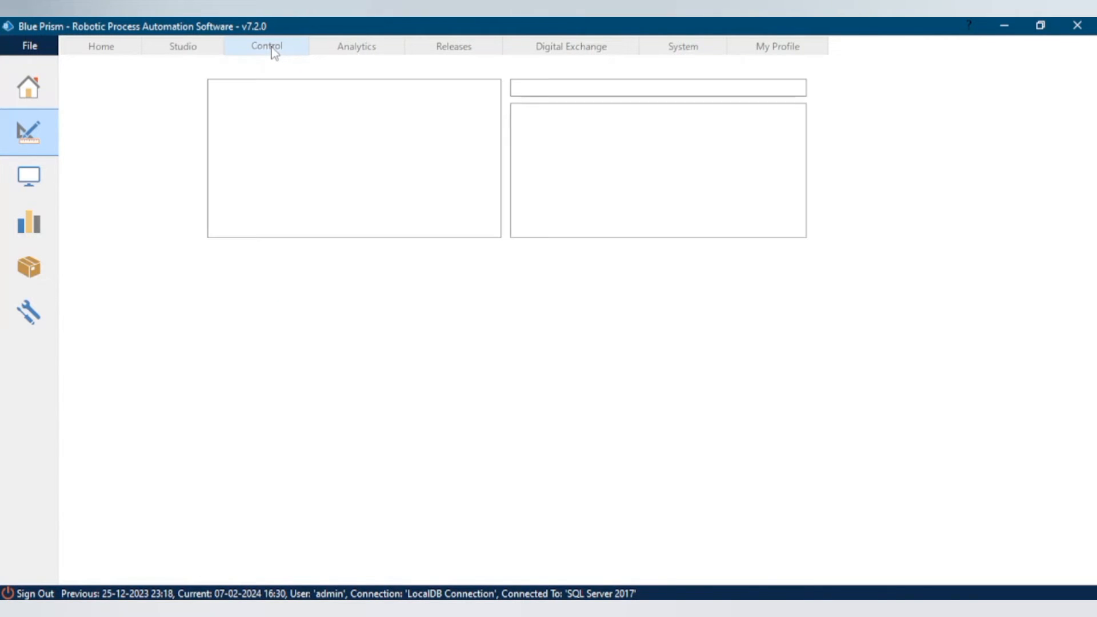